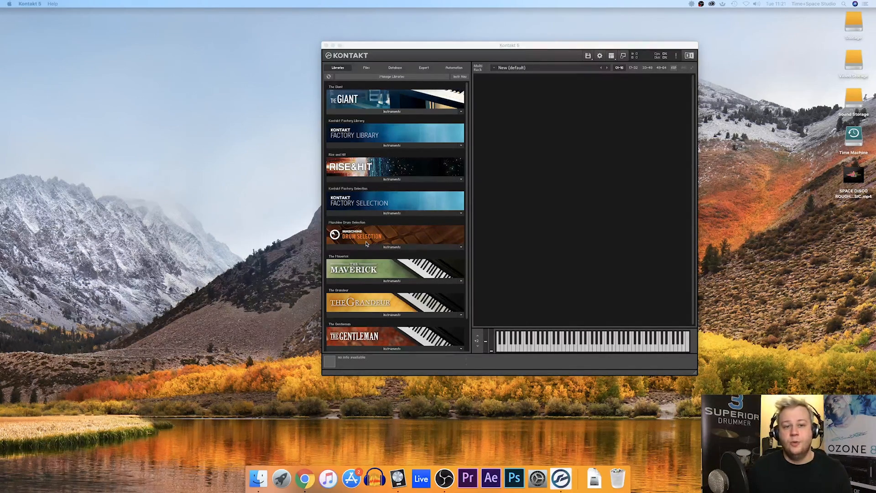
mouse_move(362, 246)
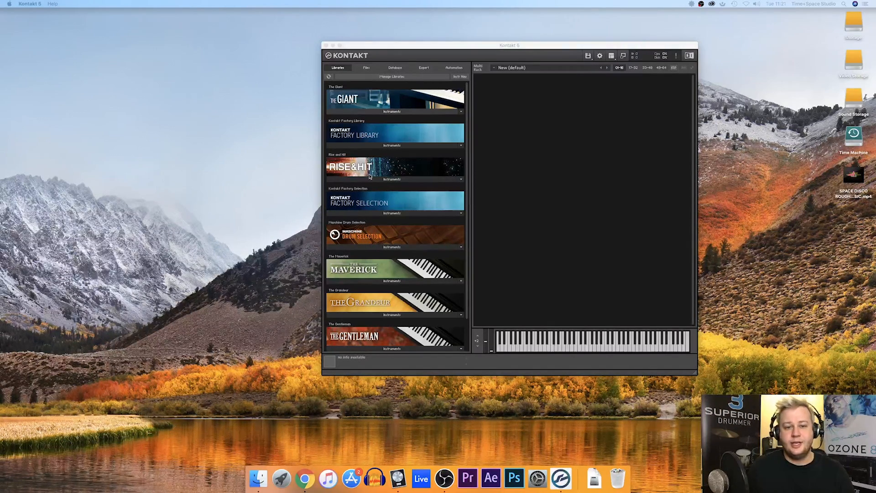
Step: In the Files tab, expand Sound Storage > Kontakt Instruments to reach Zero-G Ethera Soundscapes 2.0
click(365, 67)
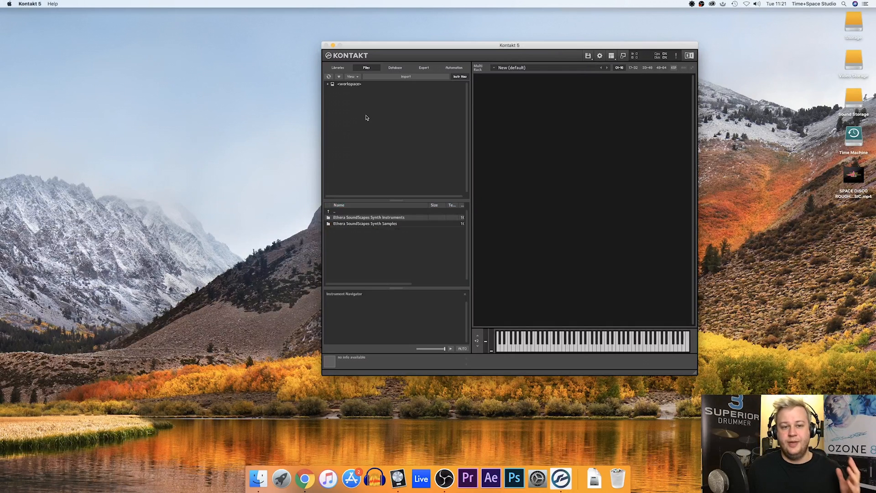
mouse_move(364, 116)
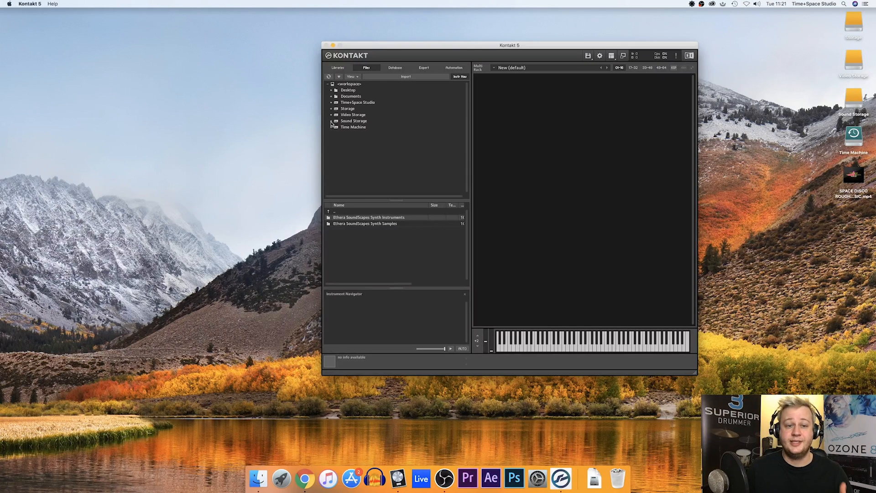
click(333, 120)
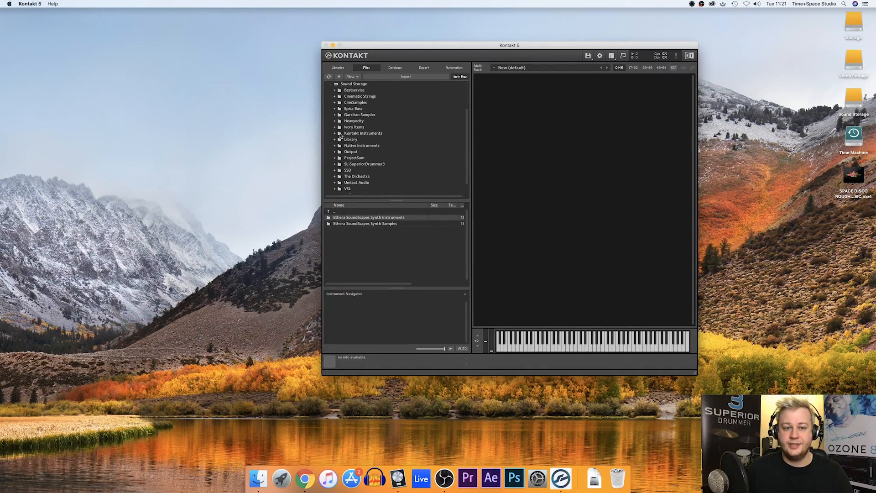
click(336, 133)
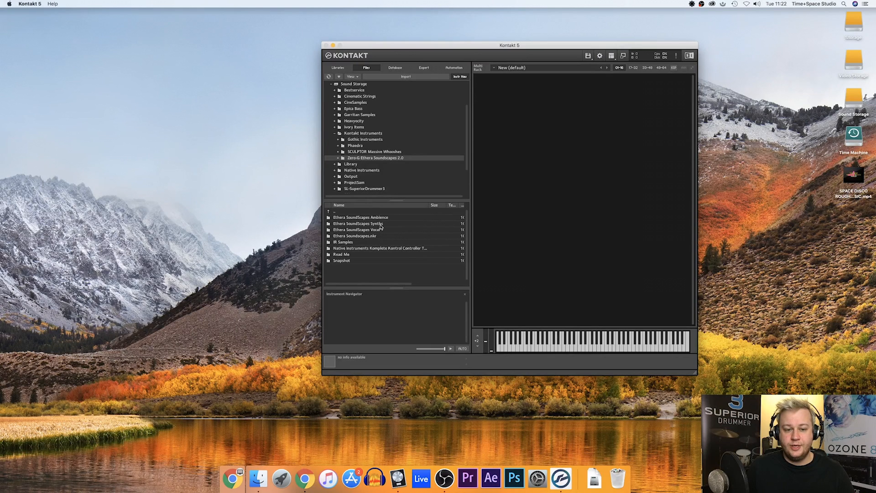
Step: Open Synths > Synth Instruments > 2.0 and double-click Ethera Synth ARP 2.0 and LONG 2.0
click(358, 224)
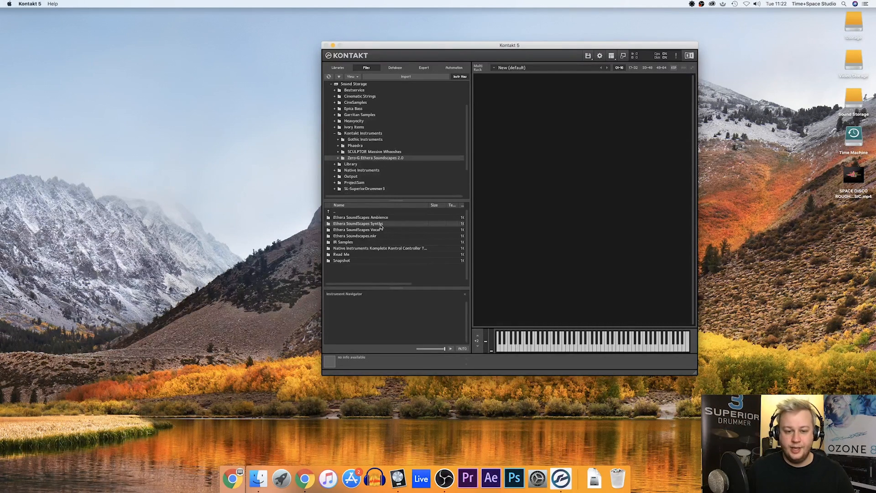
click(341, 140)
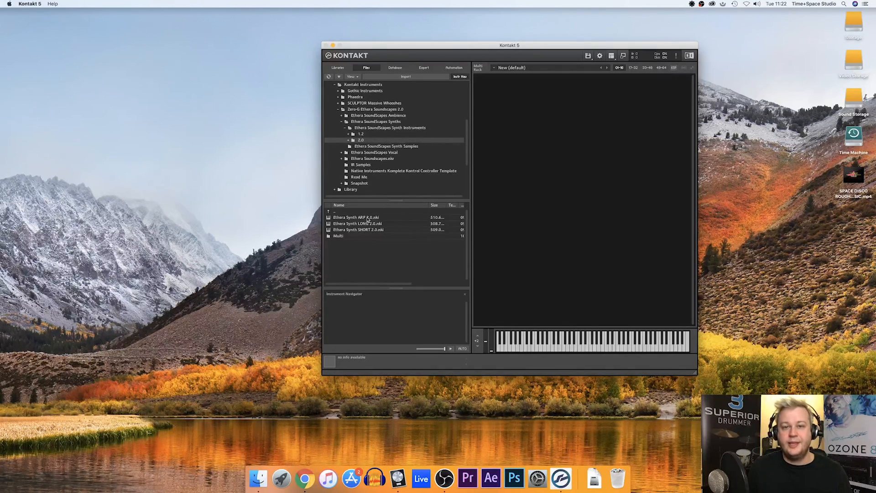
click(356, 217)
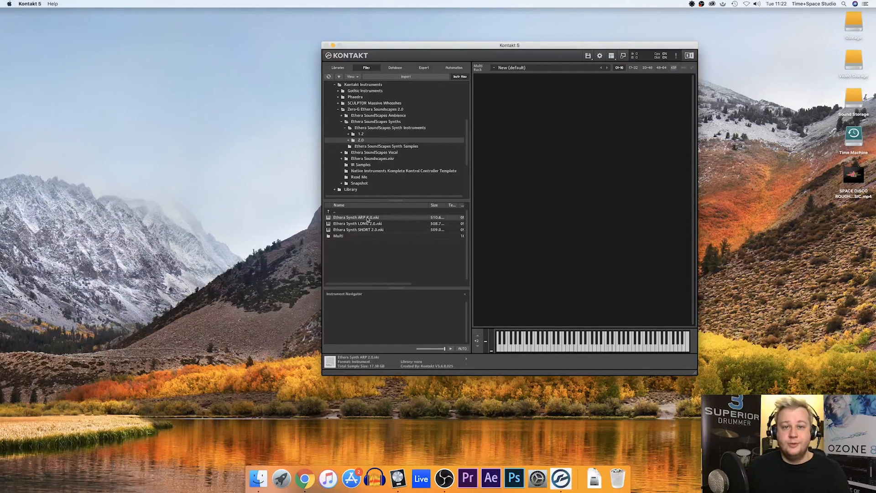
double_click(356, 216)
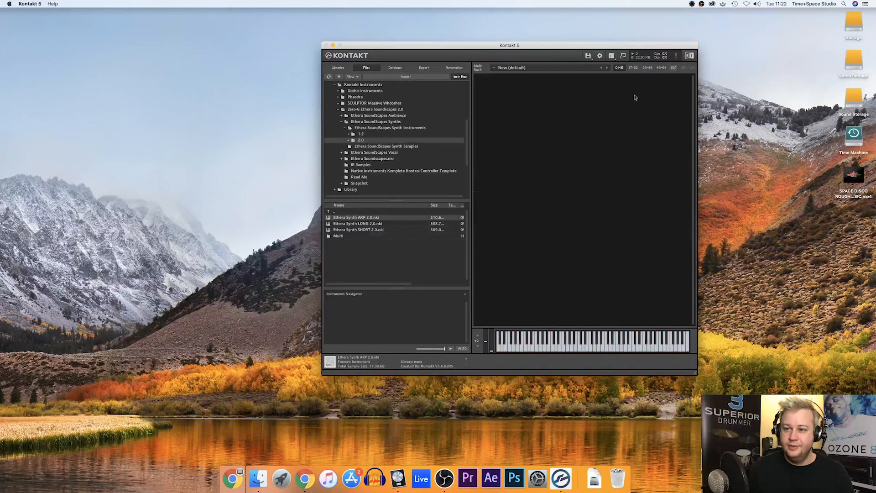
double_click(357, 223)
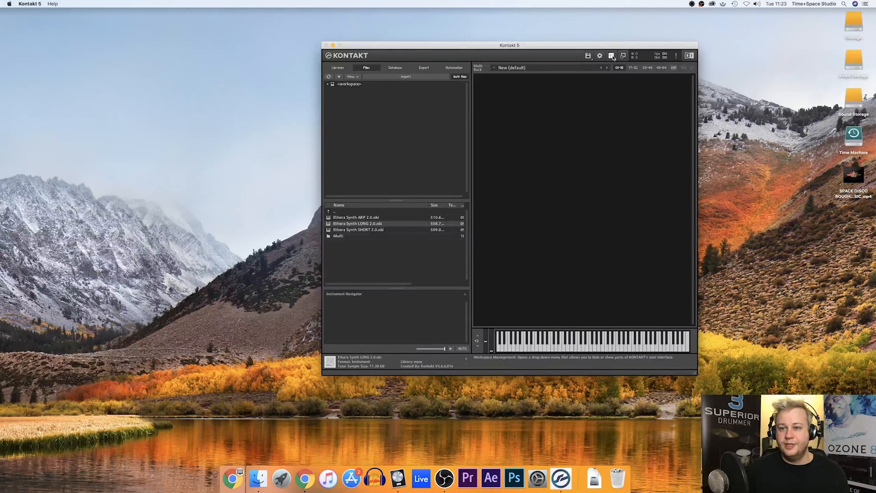
Step: Bring up the Quick-Load browser listing the Synth Instruments 2.0 files
click(611, 55)
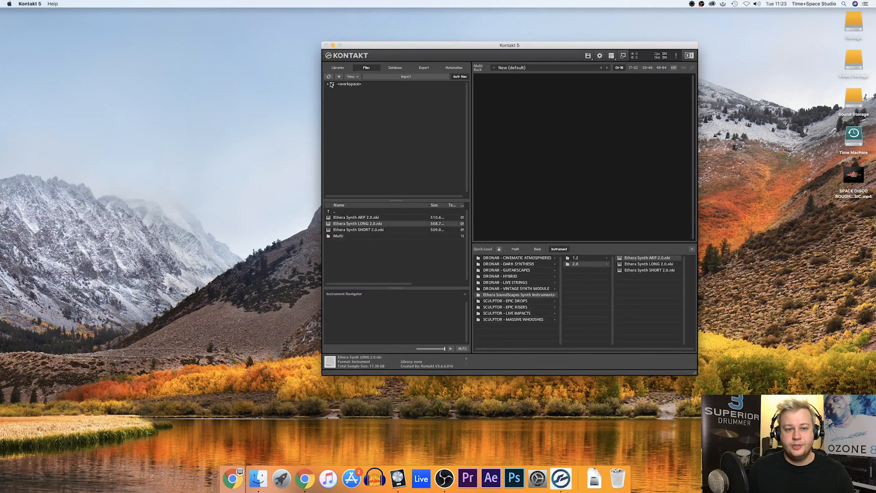
Step: Expand workspace > Kontakt Instruments > Zero-G Ethera Soundscapes 2.0 to reach the Ambience folder
click(329, 84)
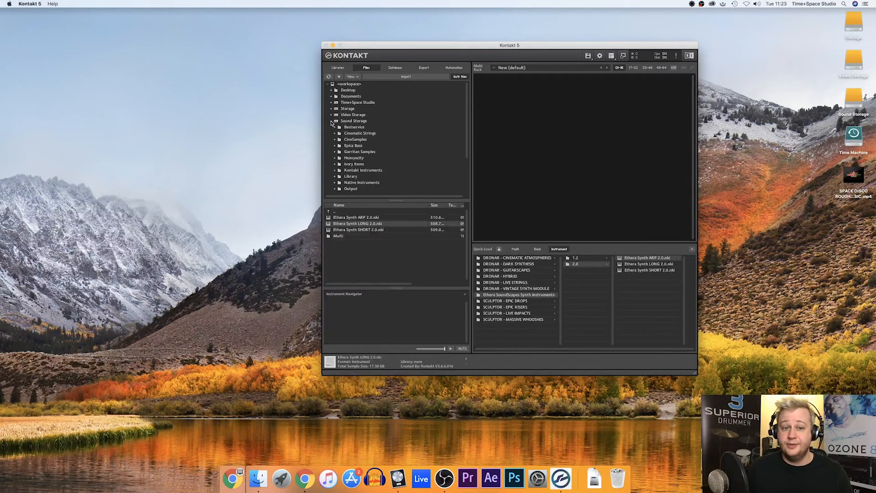
click(334, 170)
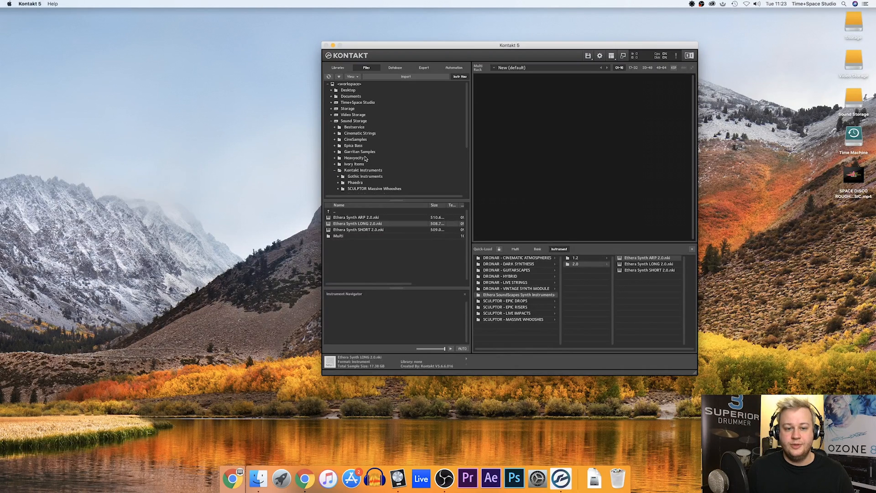
scroll(down, 3)
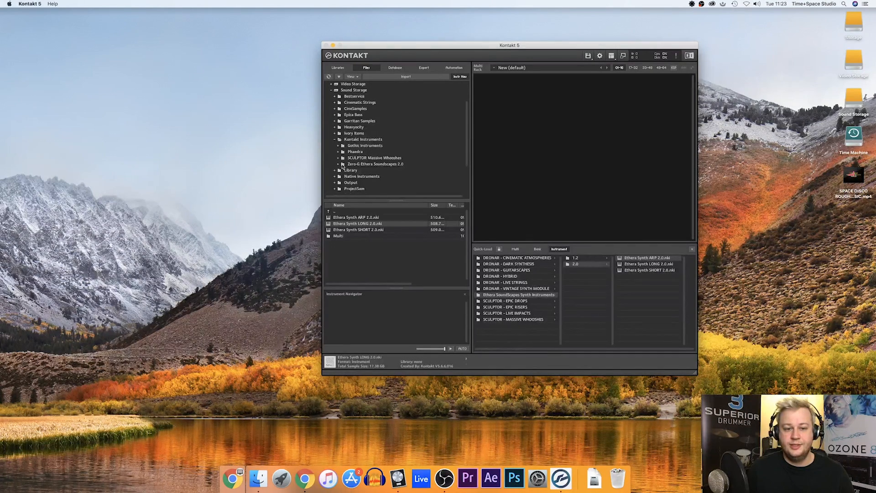
click(376, 163)
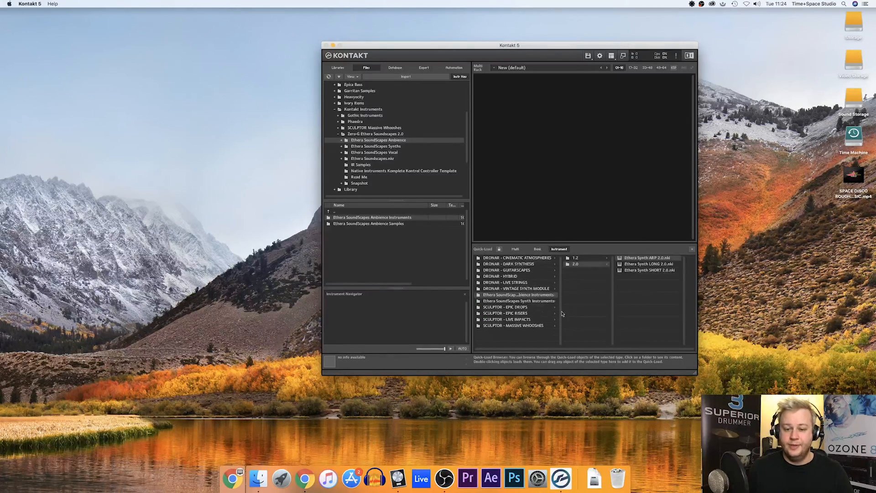
Step: Select the Ambience Instruments entry in Quick-Load and double-click Ethera Ambience 2.0
click(518, 295)
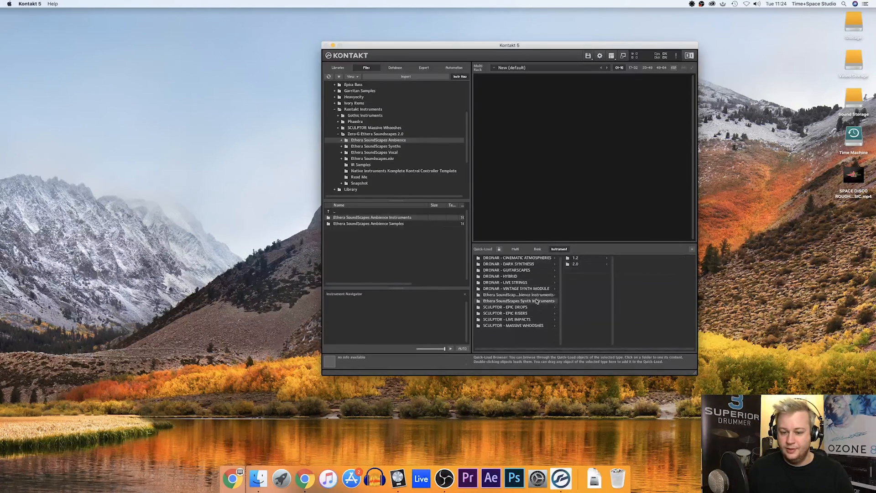
click(518, 294)
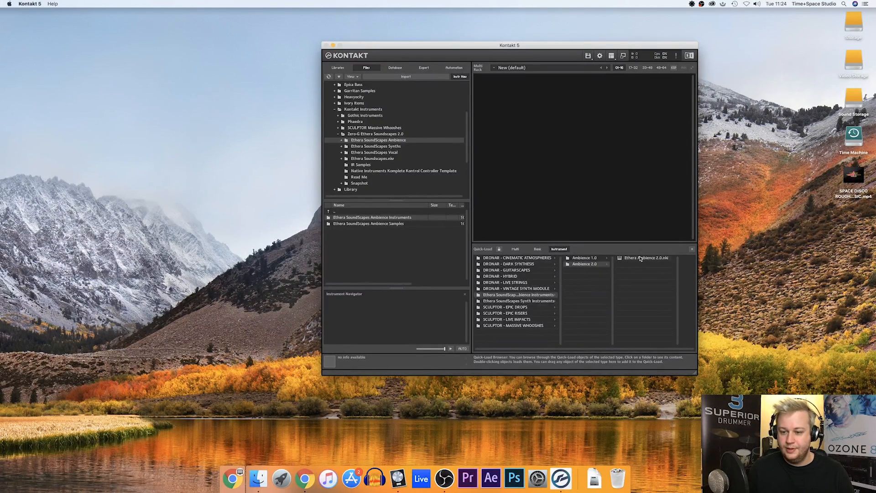
double_click(646, 257)
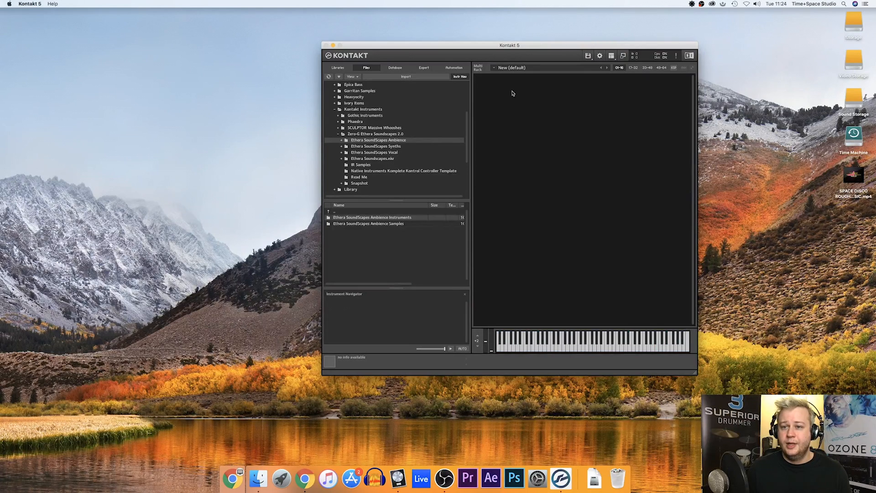
mouse_move(588, 55)
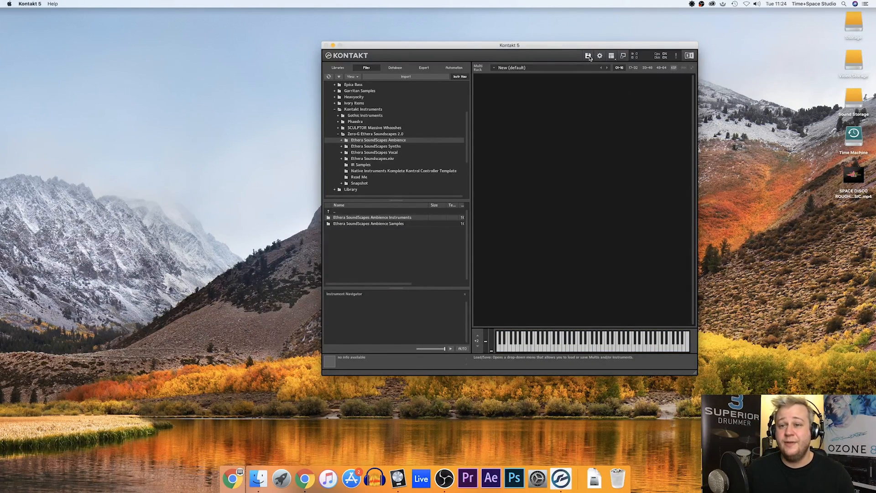
Step: Load Ethera Ambience 2.0 into the rack from the Load/Save menu
click(588, 55)
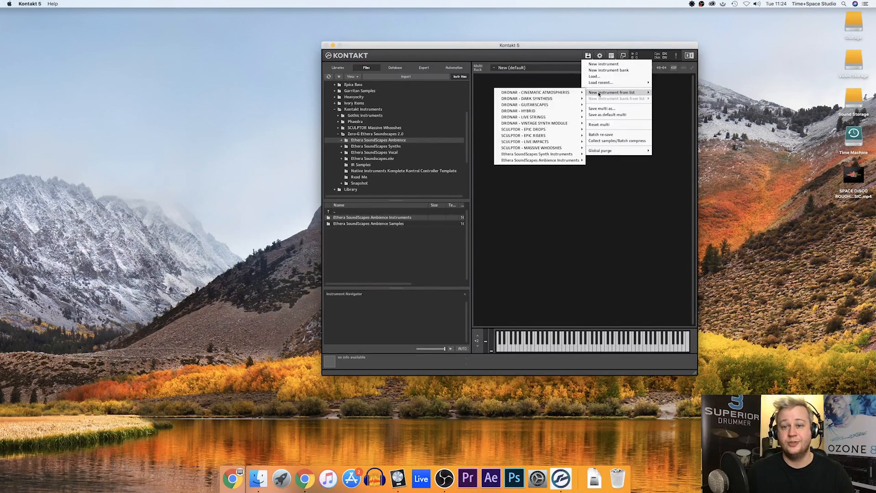
mouse_move(522, 117)
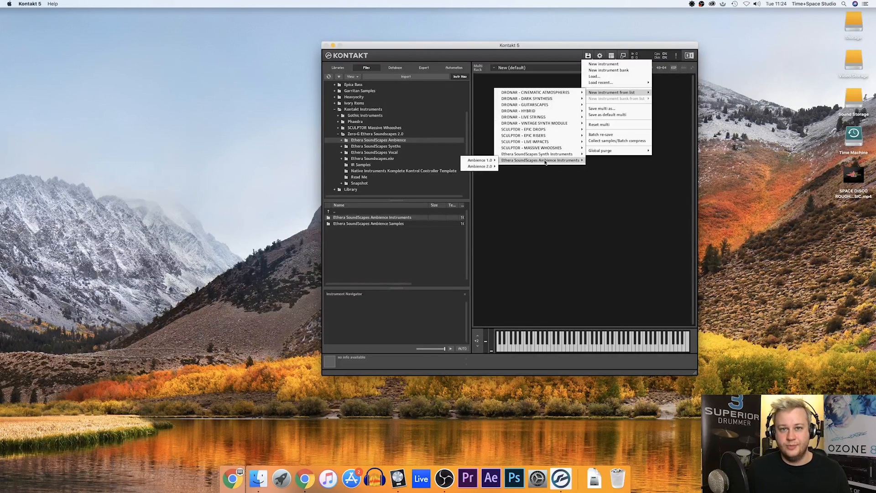
mouse_move(479, 167)
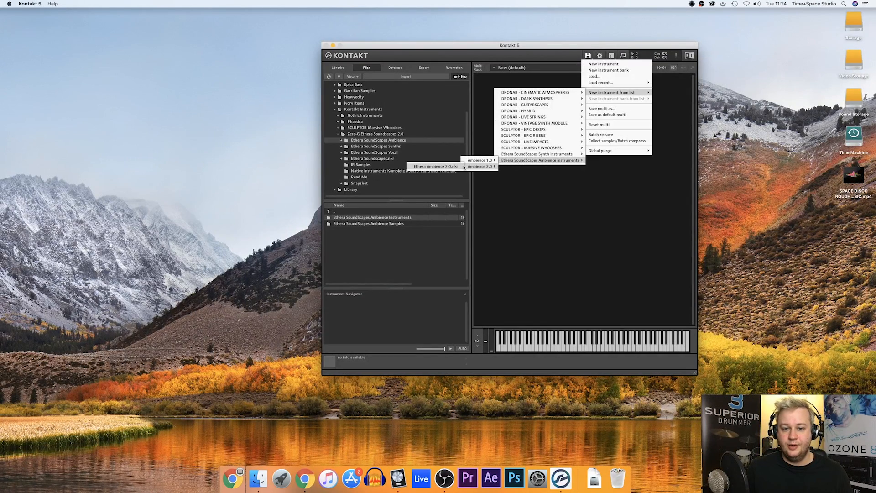
click(479, 166)
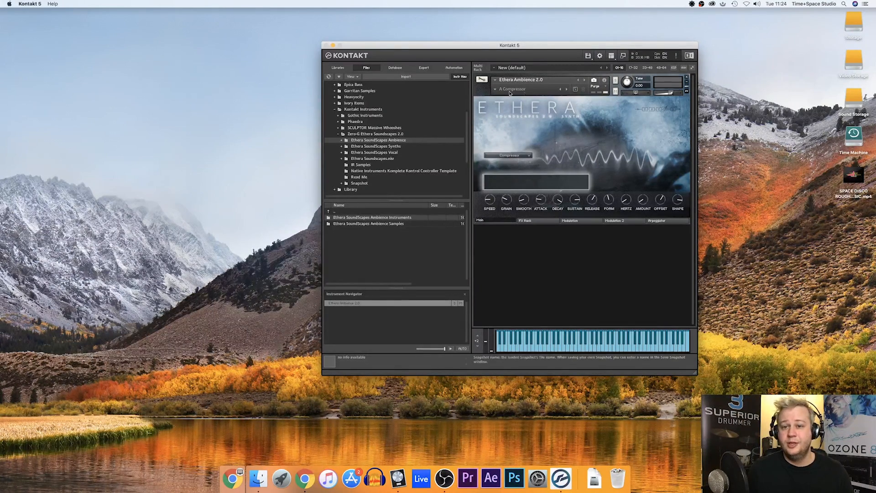
Step: Load Ethera Synth ARP 2.0 from the Load/Save instrument list
click(537, 80)
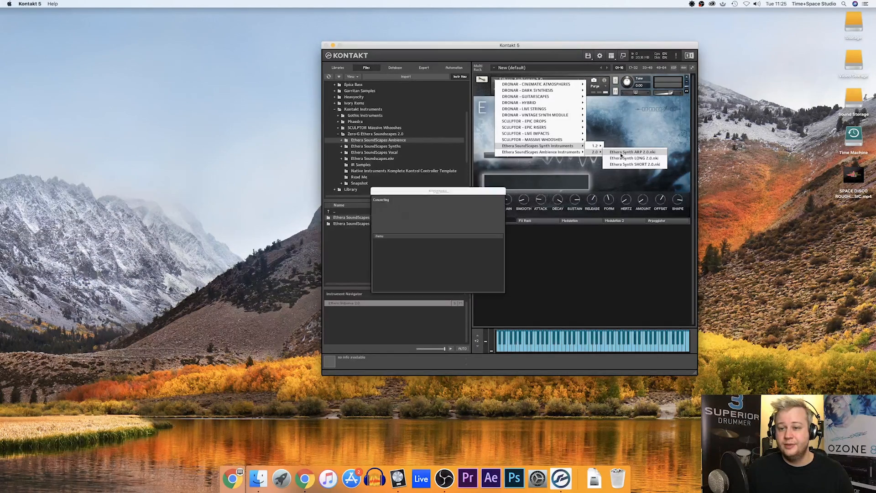
click(632, 151)
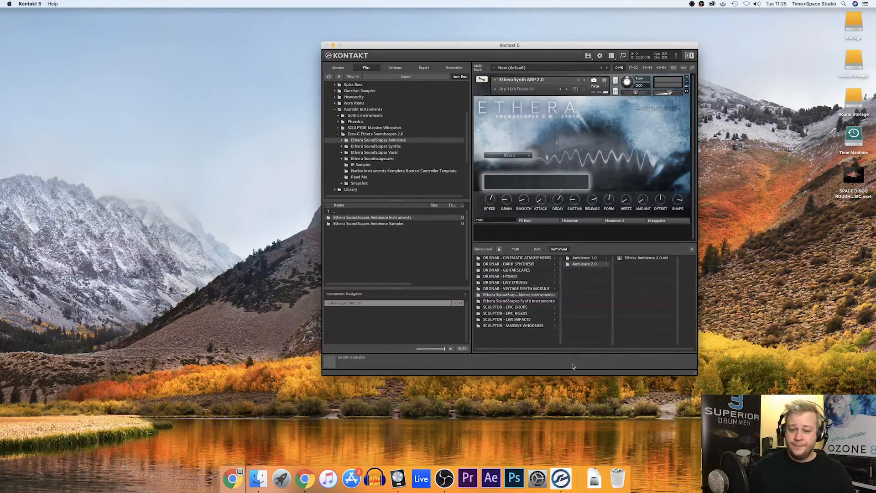
Step: Right-click the Ethera SoundScapes Ambience Instruments folder in Quick-Load for its delete options
right_click(518, 294)
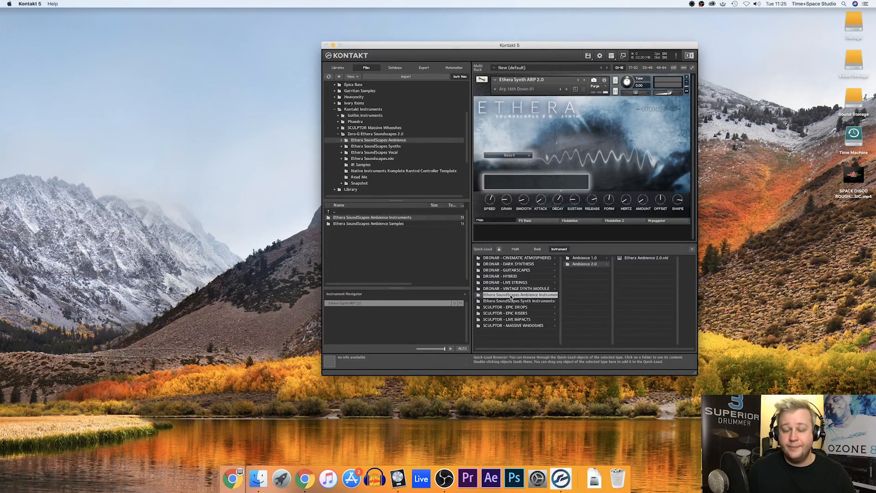
right_click(518, 294)
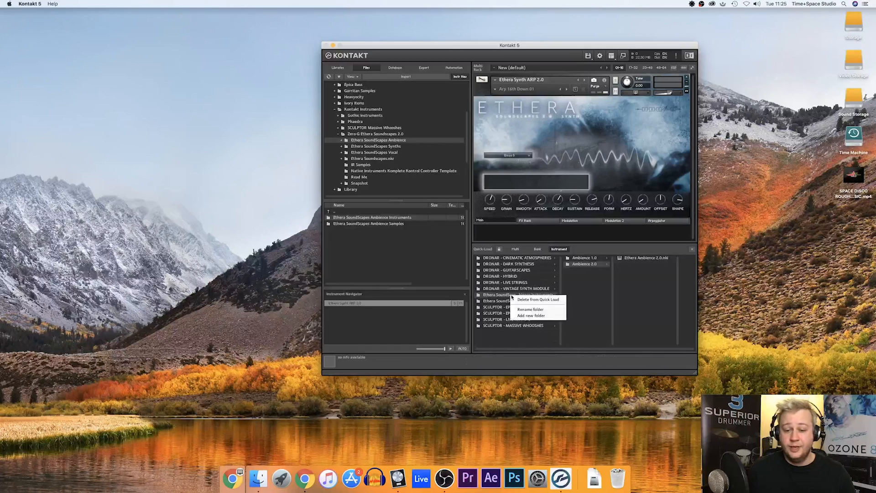